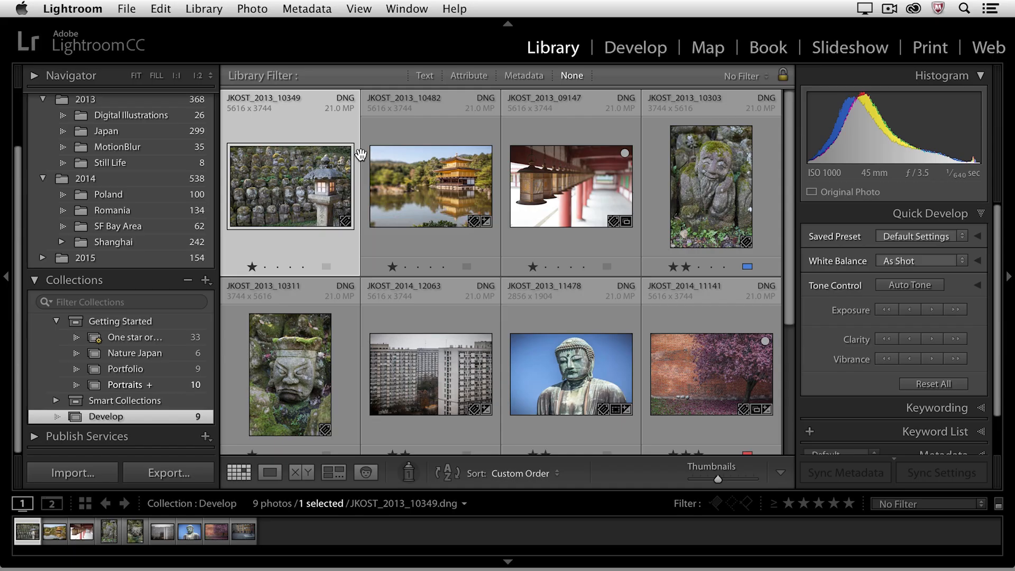
Open the statue photo for editing and shift the image inside the crop frame.
left_click(634, 47)
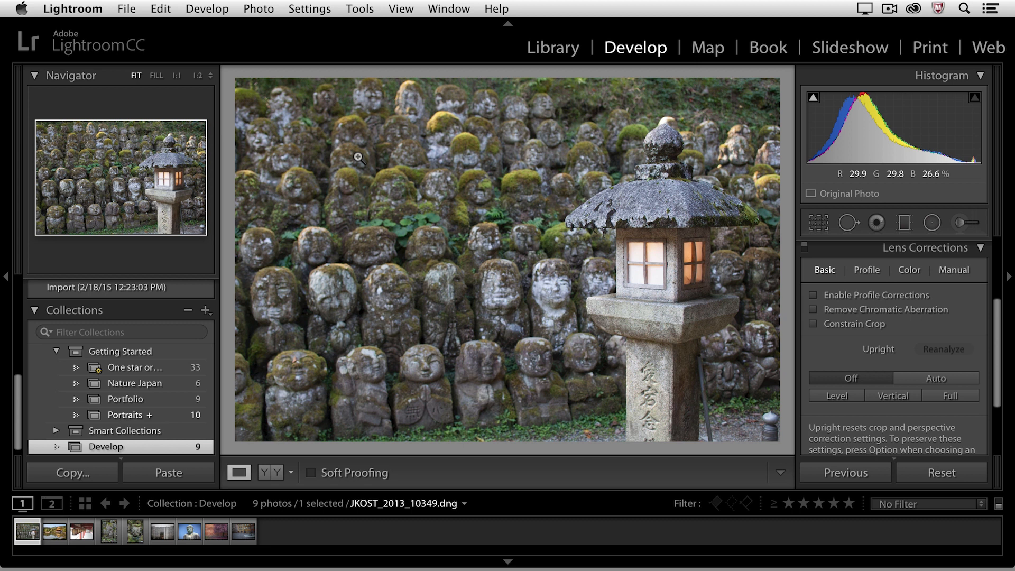
left_click(552, 47)
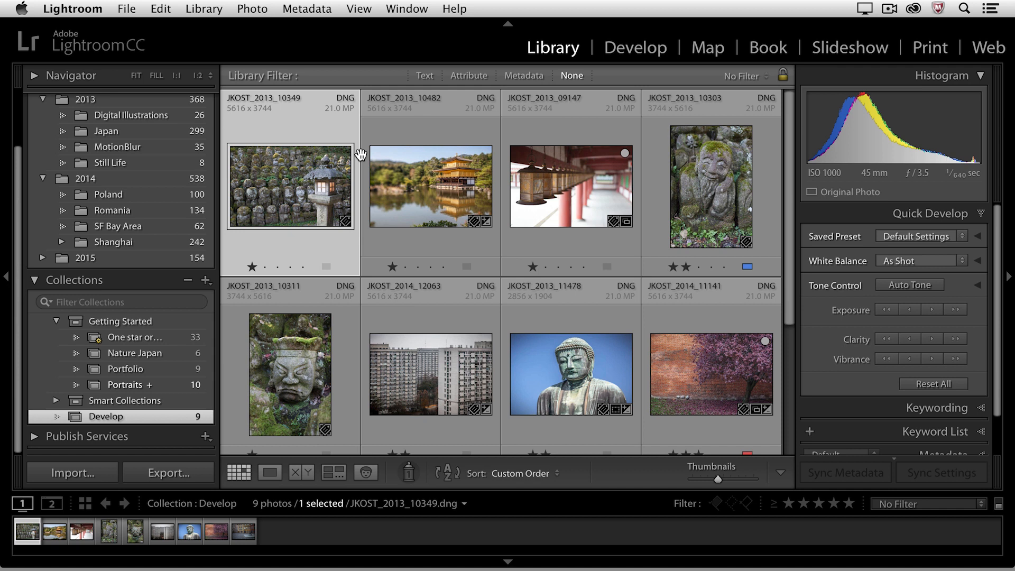
left_click(633, 47)
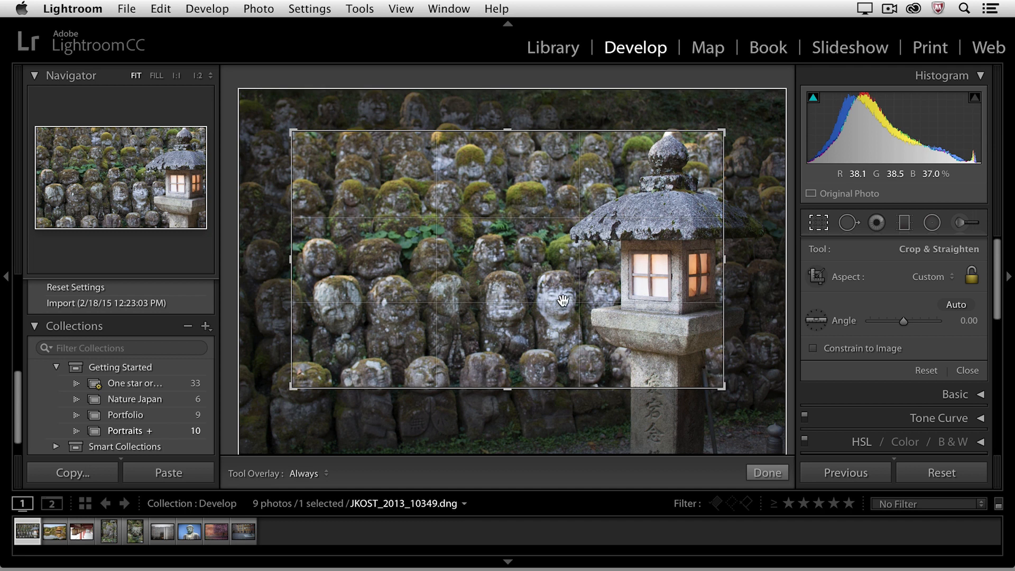
mouse_move(563, 291)
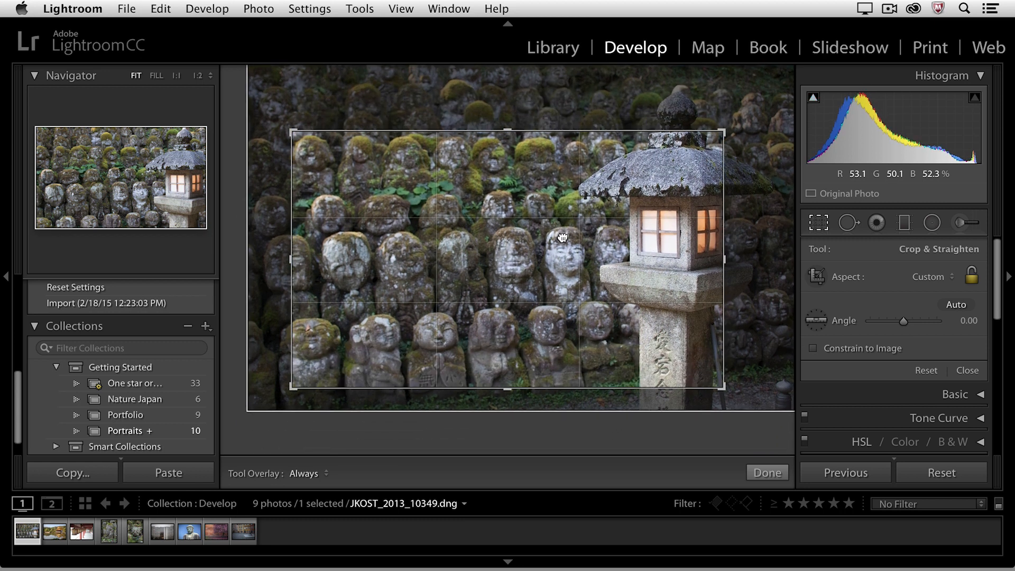
left_click_drag(561, 237, 499, 234)
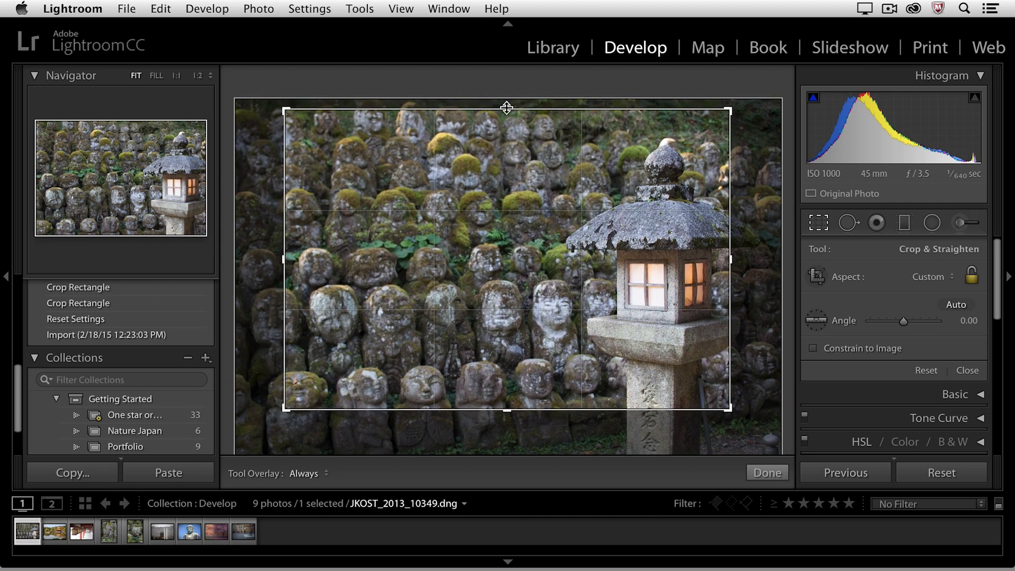
Lock the crop aspect ratio, check the Aspect presets, and apply the crop with Done.
left_click(929, 276)
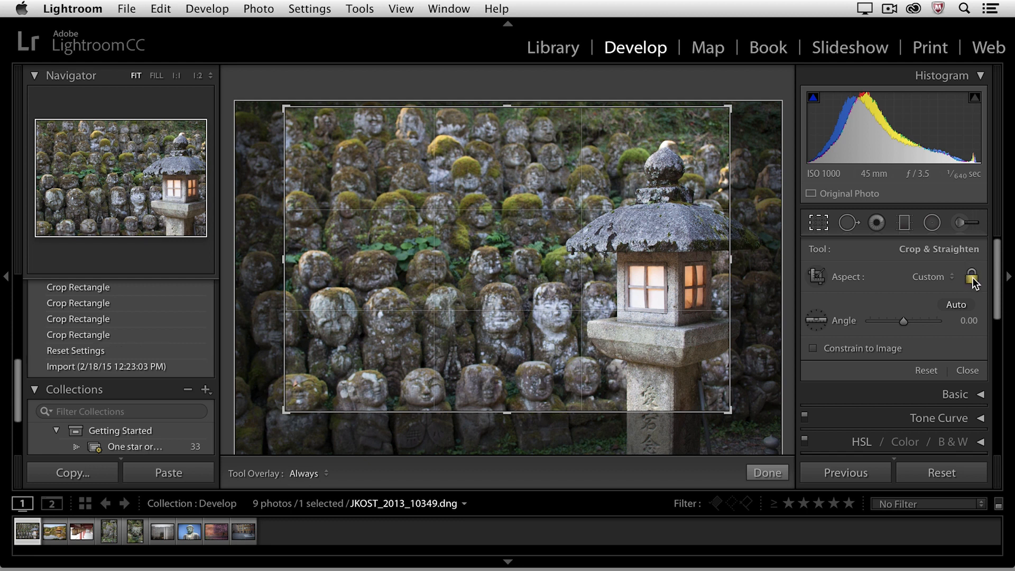
left_click(928, 276)
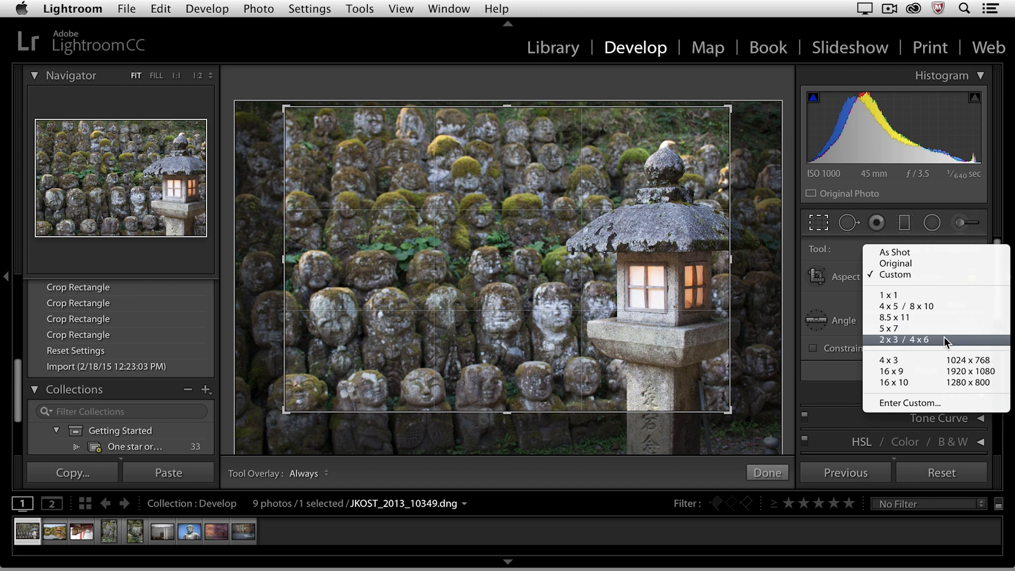
left_click(907, 340)
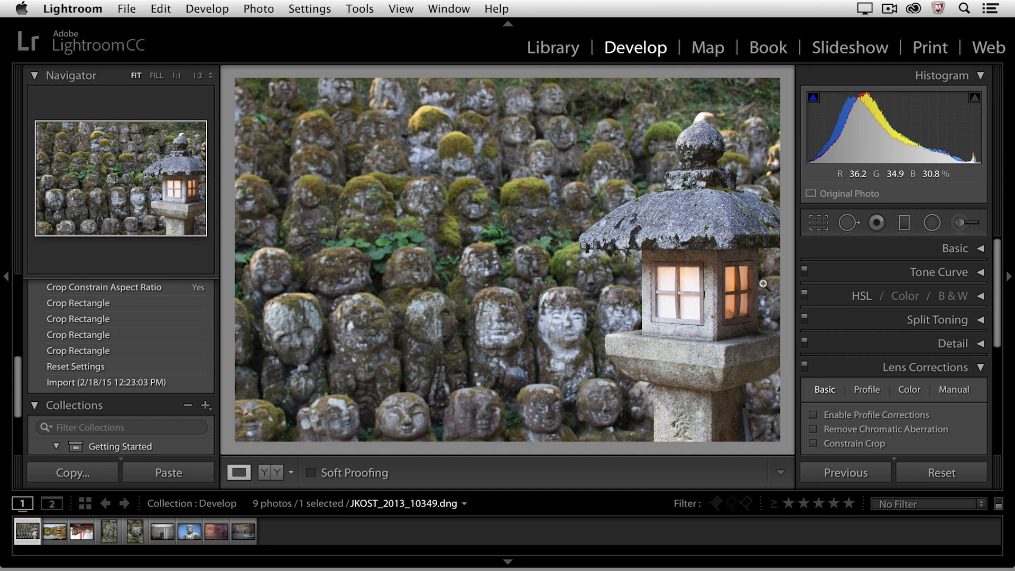
Reopen Crop & Straighten on the statue photo with Aspect set to Original.
left_click(818, 222)
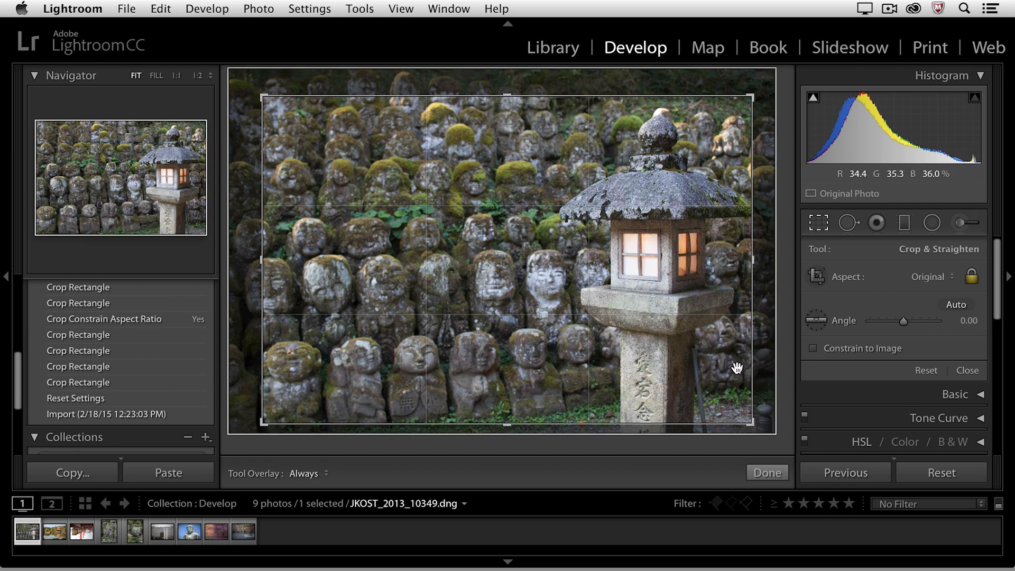
Rotate the photo back and forth with the Angle slider, ending near -0.72 degrees.
left_click_drag(902, 322, 909, 322)
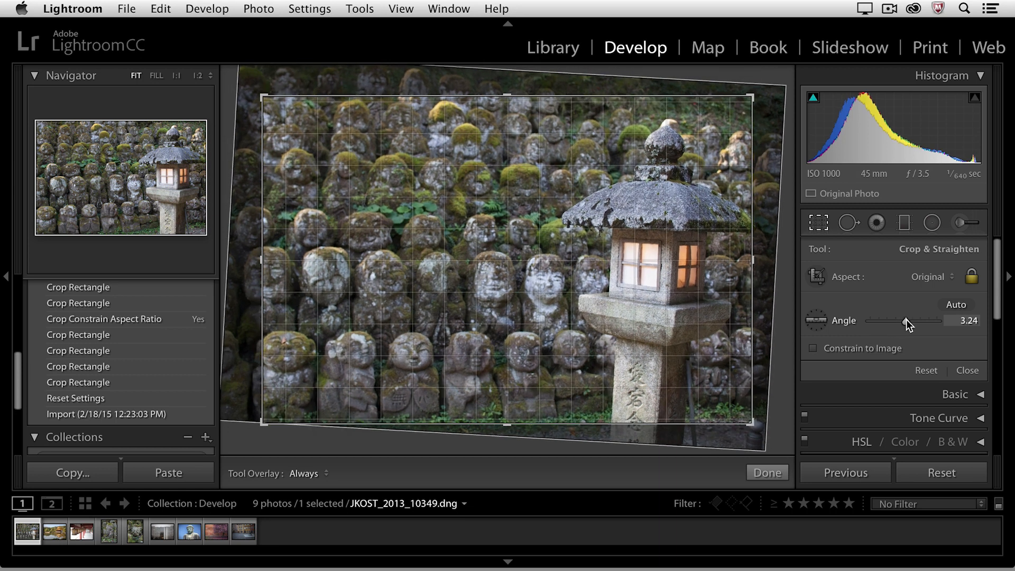
left_click_drag(913, 320, 896, 320)
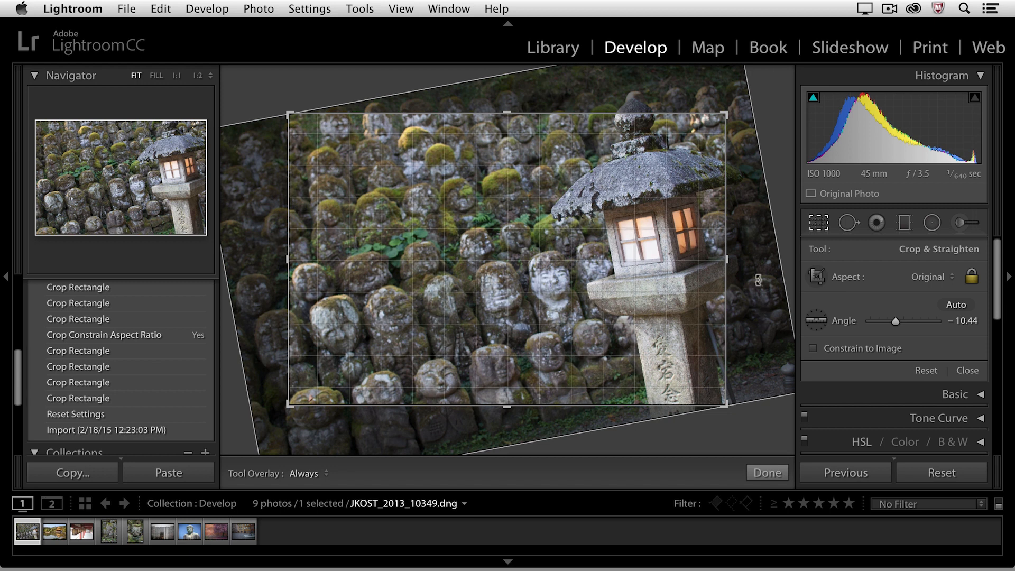
left_click_drag(914, 320, 927, 320)
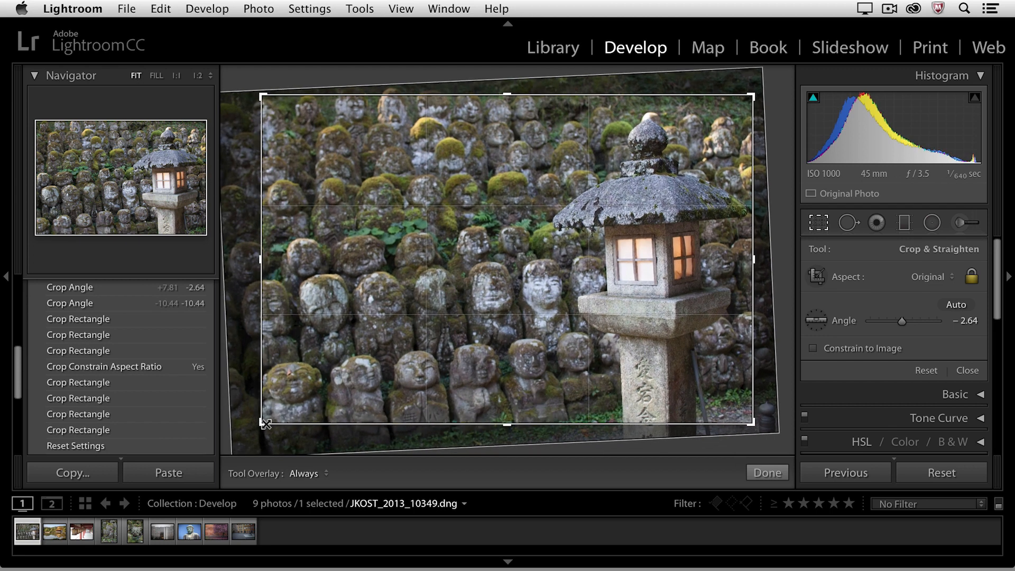
left_click_drag(919, 320, 900, 320)
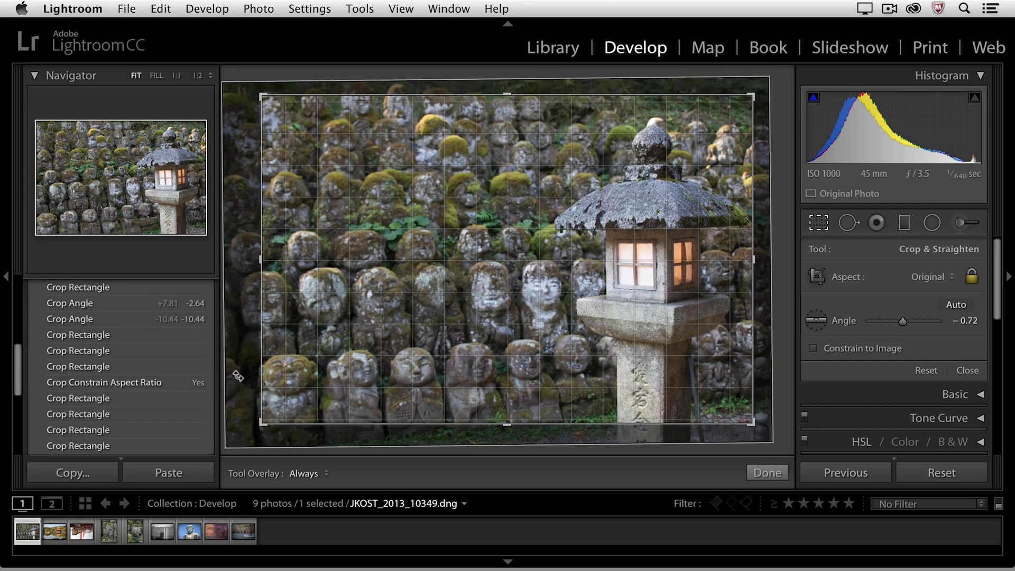
left_click_drag(903, 321, 912, 321)
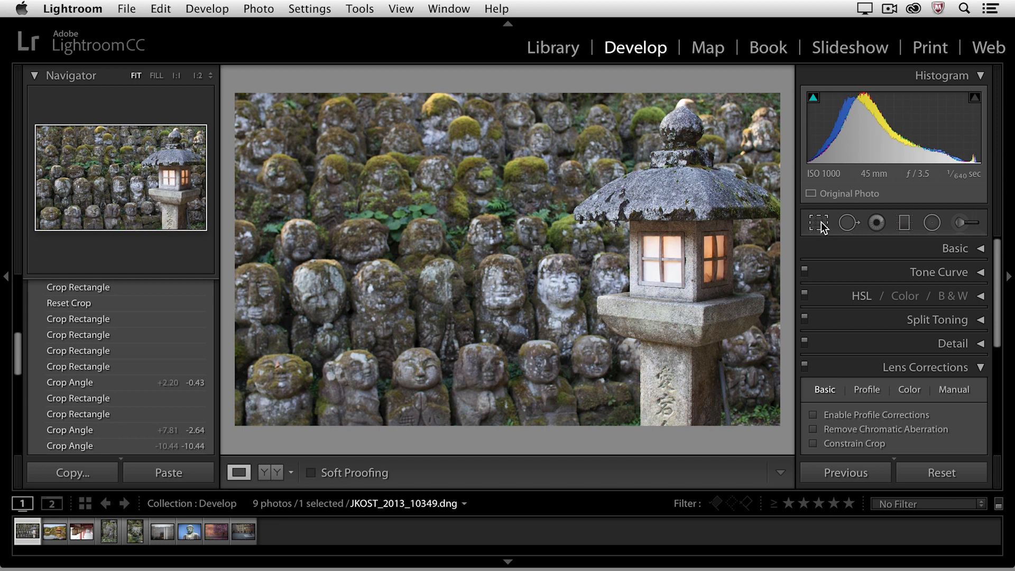
Reopen the crop and cycle the crop guide overlay through several styles to Thirds.
left_click(818, 222)
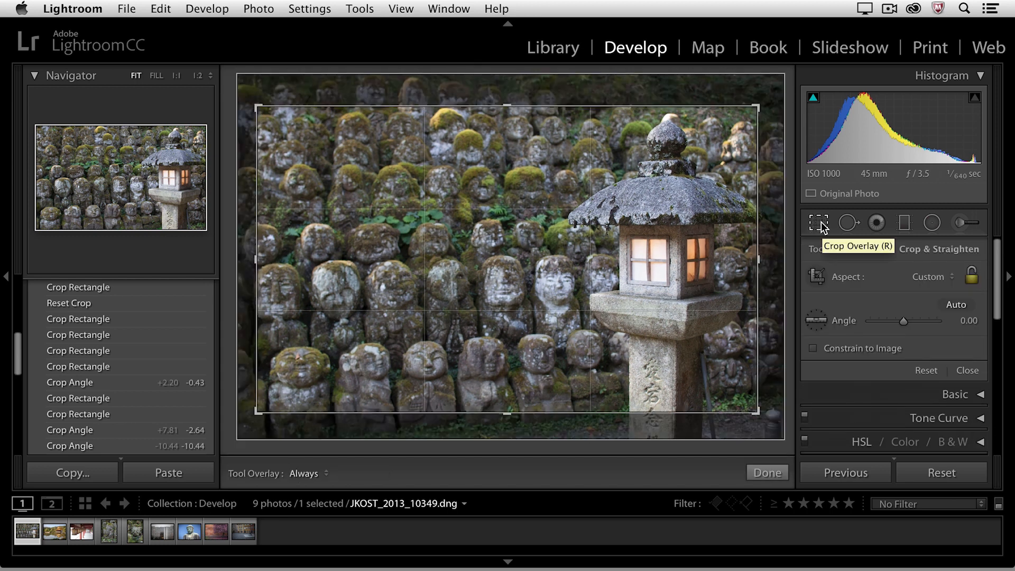
left_click(360, 8)
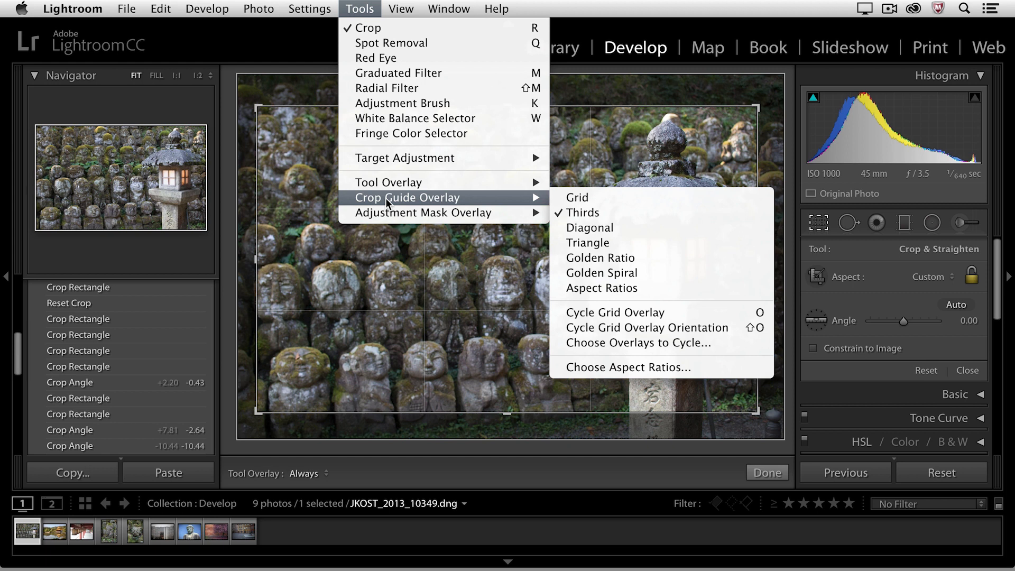
mouse_move(393, 203)
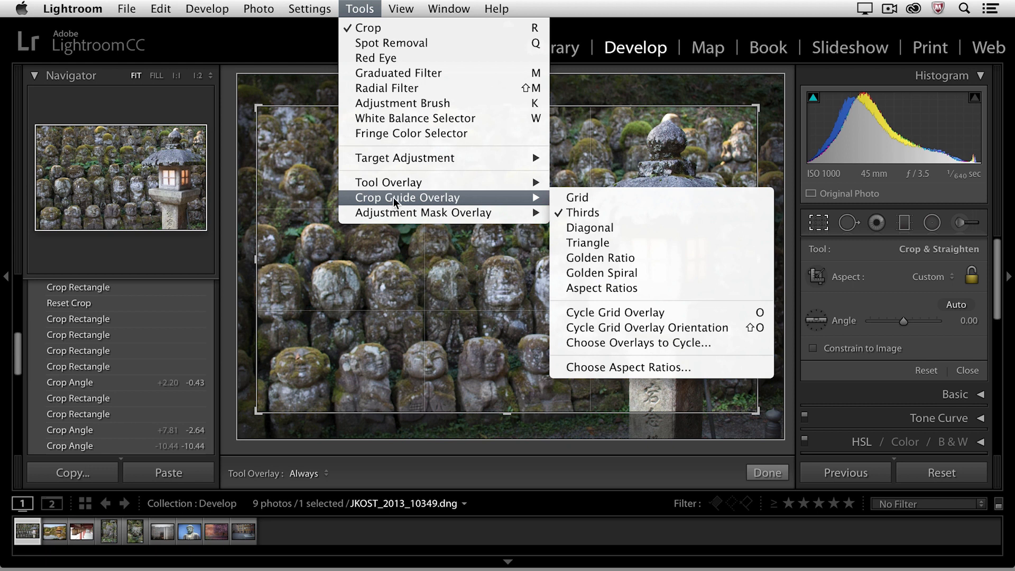
mouse_move(584, 212)
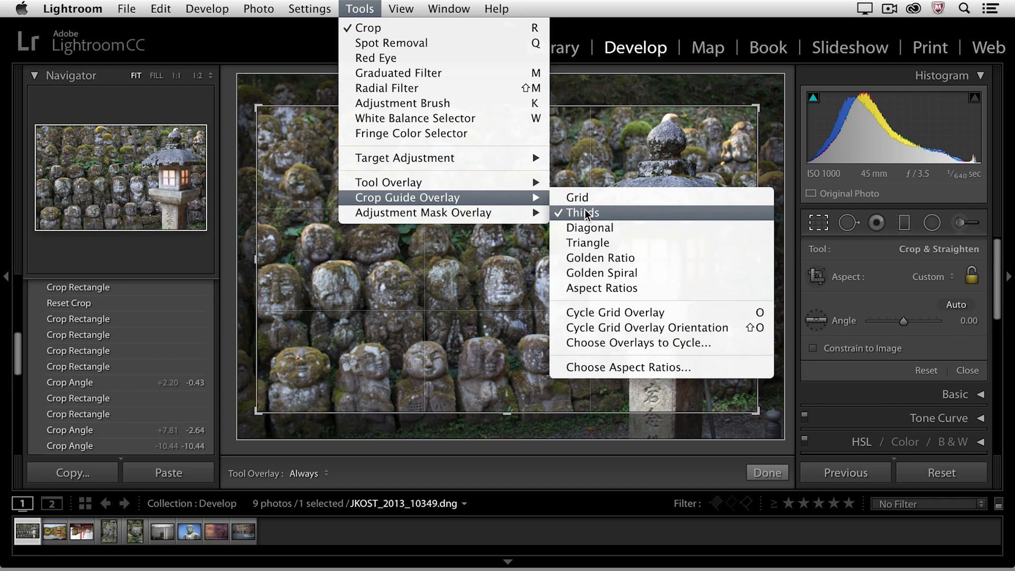
mouse_move(587, 243)
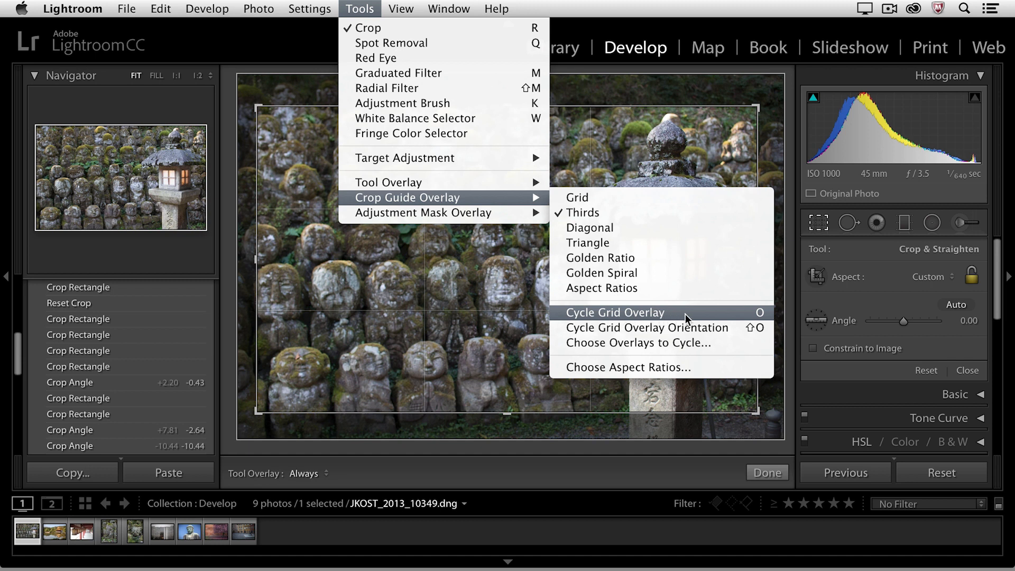
mouse_move(758, 318)
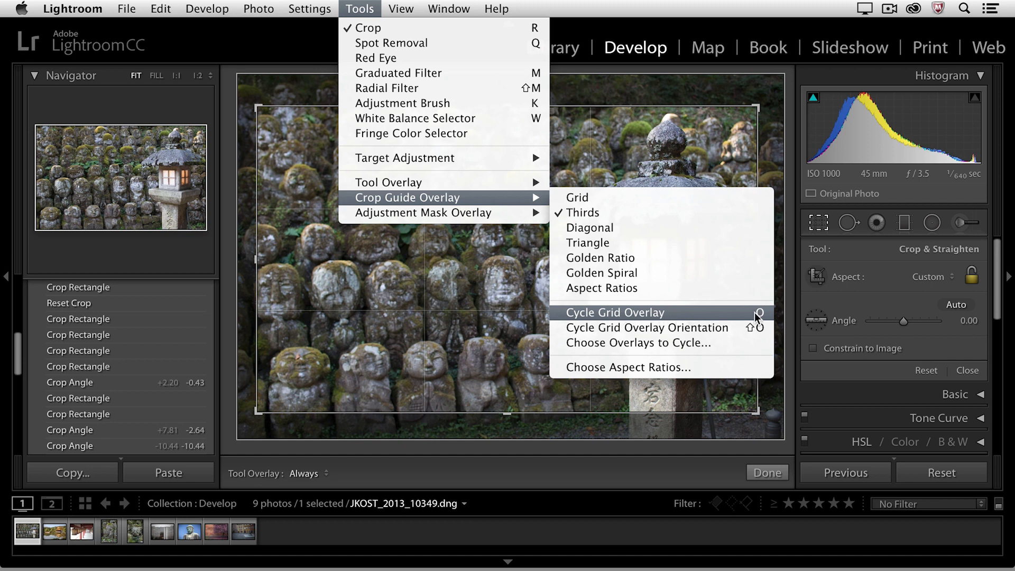
left_click(615, 312)
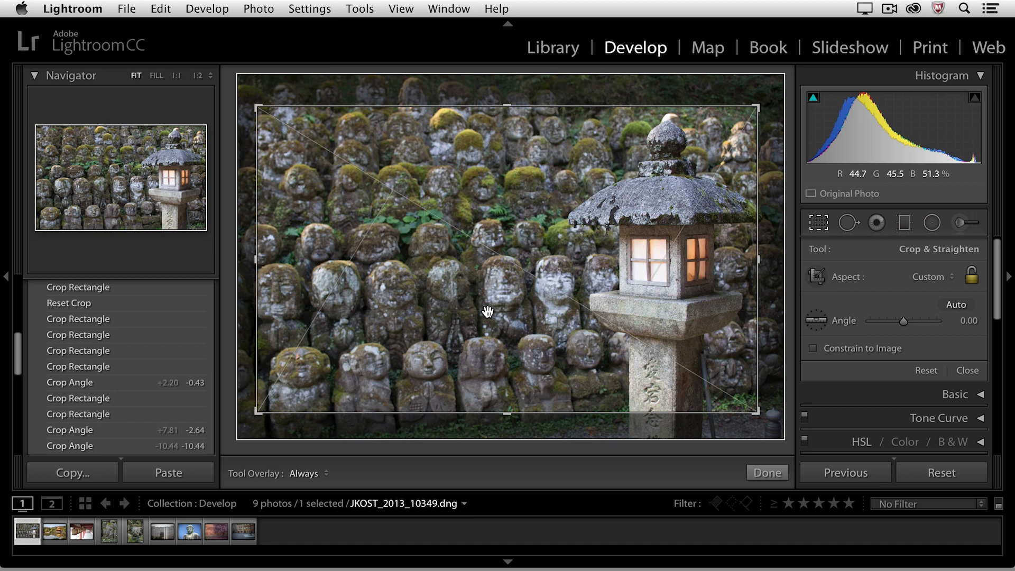
key("o")
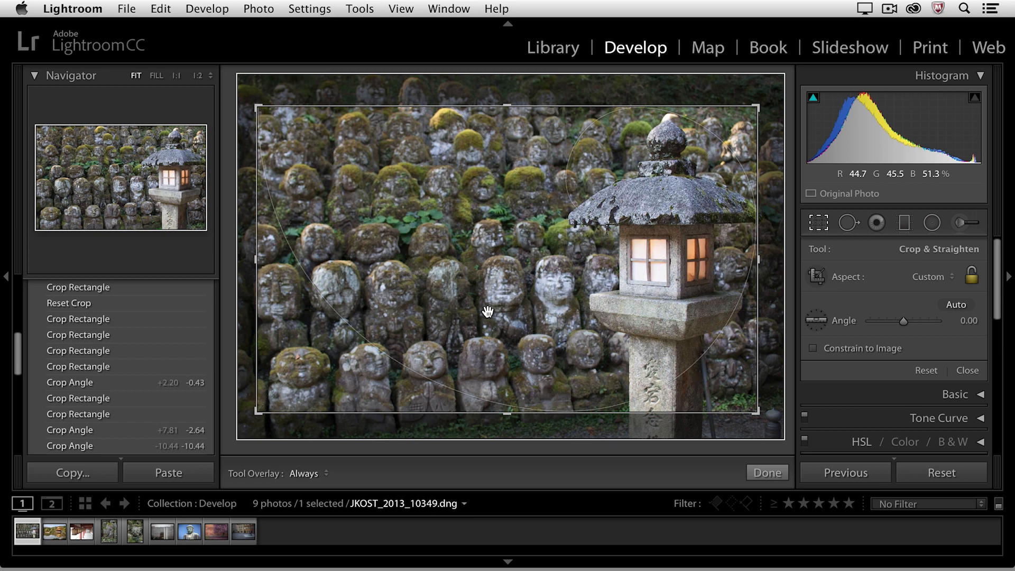
key("o")
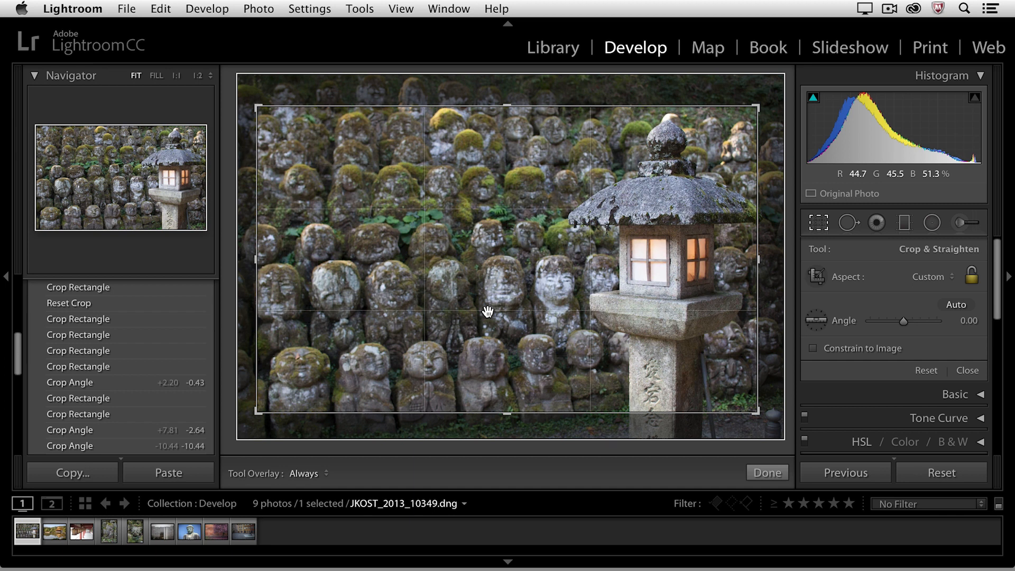
mouse_move(646, 175)
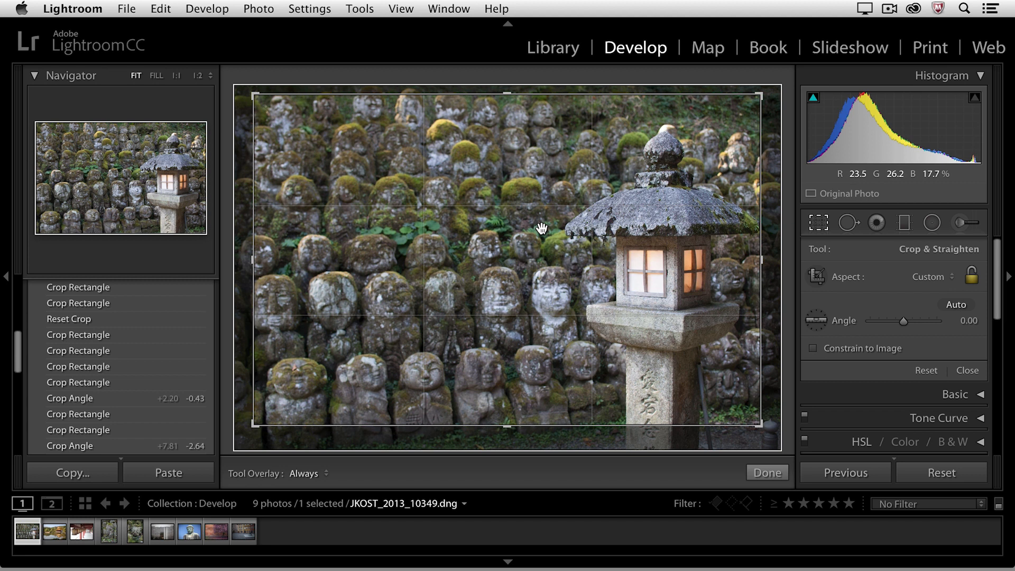
Set Tools > Tool Overlay to Auto Show for the crop guide.
left_click(360, 9)
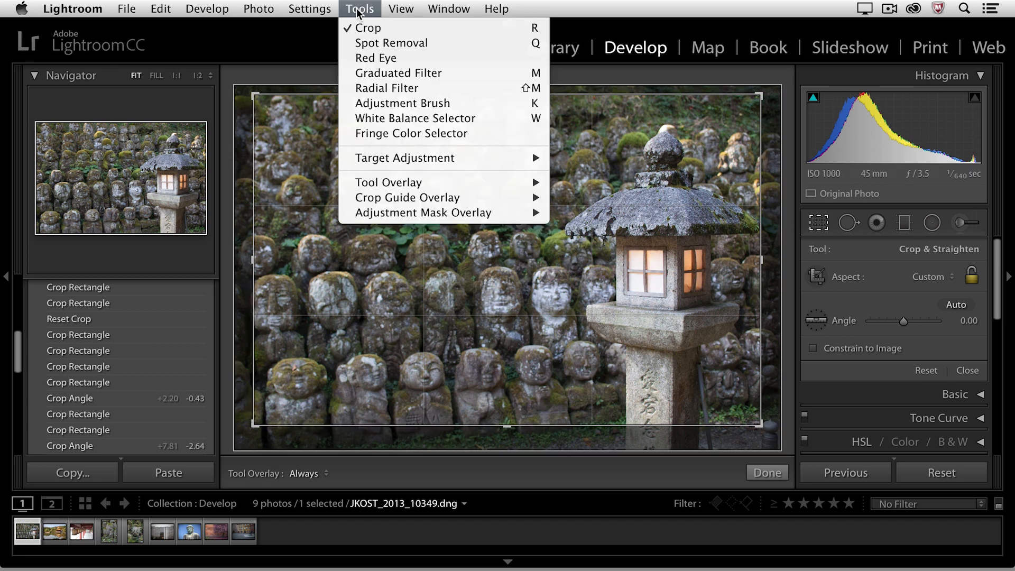
mouse_move(389, 181)
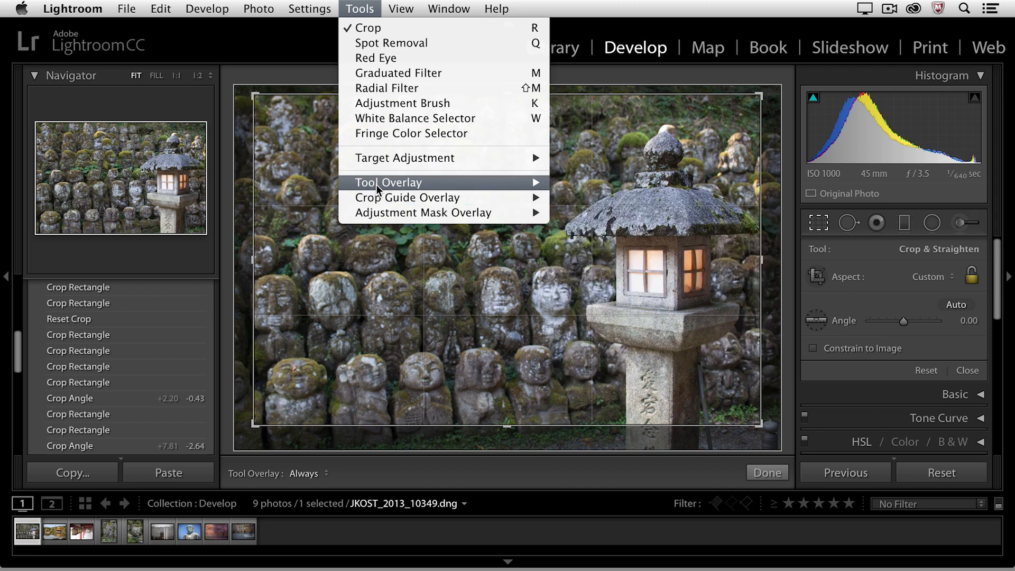
mouse_move(389, 182)
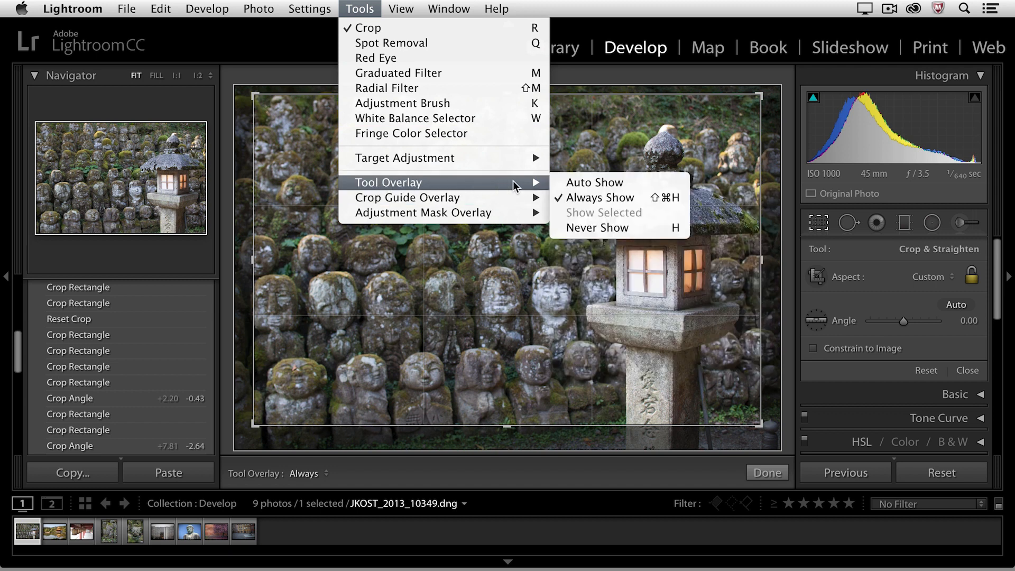
mouse_move(592, 197)
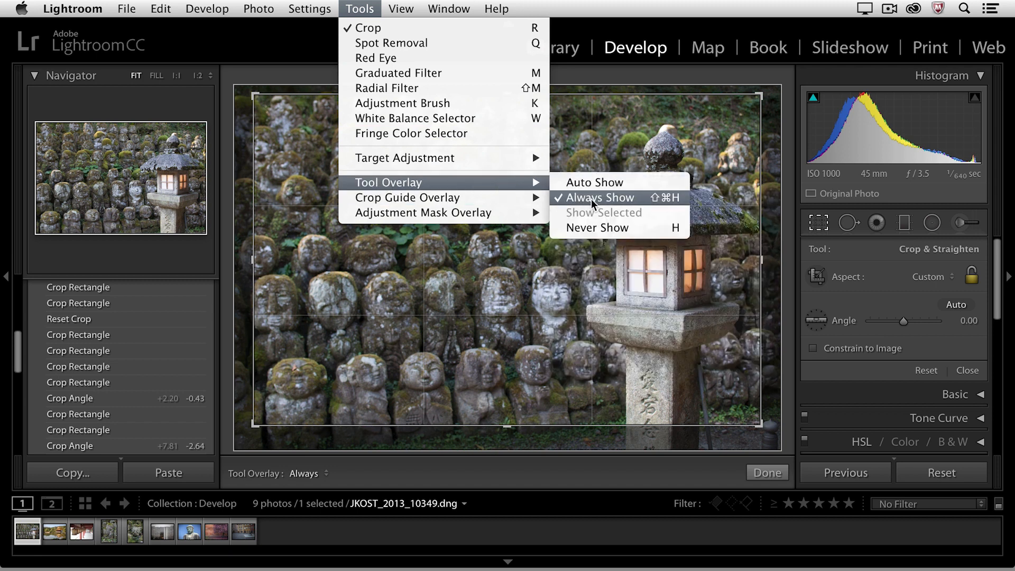
mouse_move(594, 182)
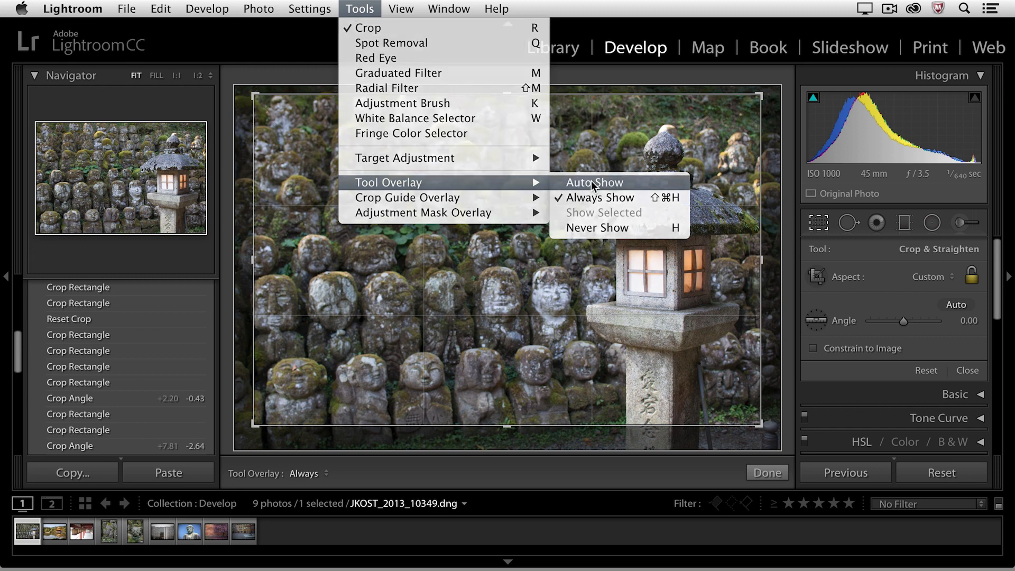
left_click(593, 182)
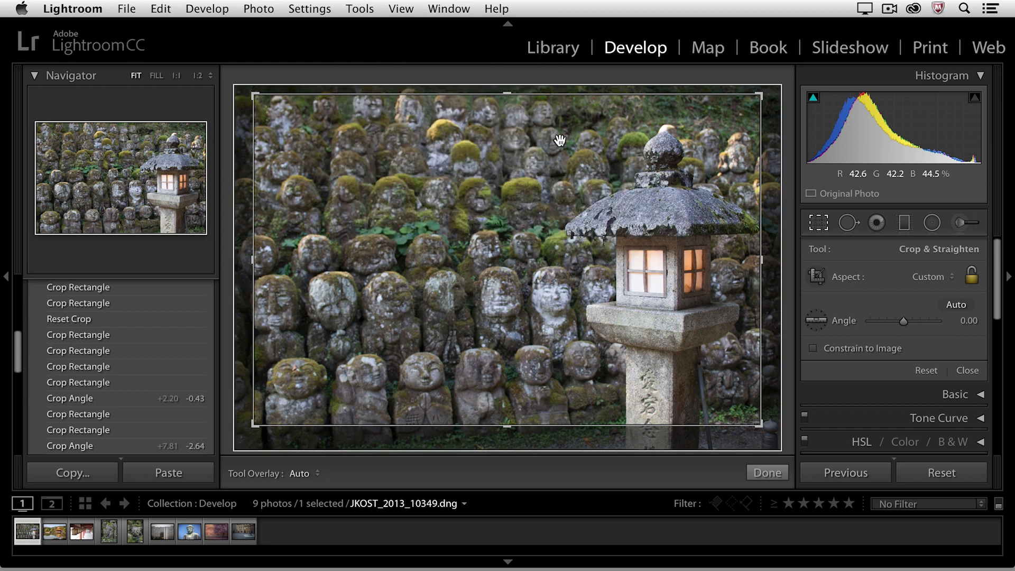